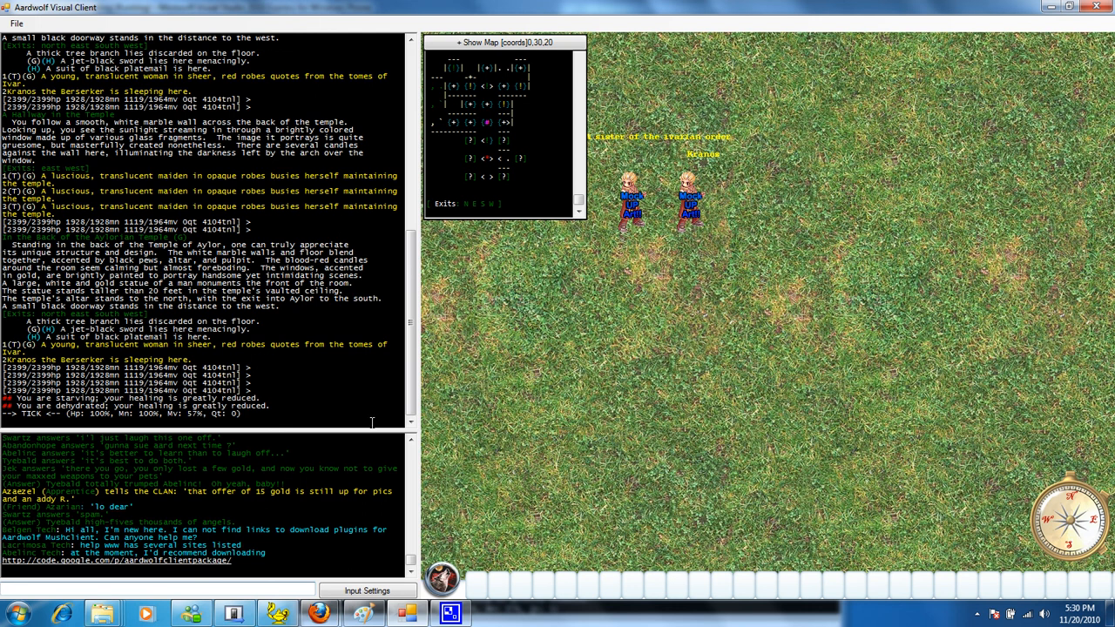
Switch from the game view to the Visual Studio 2010 Express window via the task switcher
key(alt+tab)
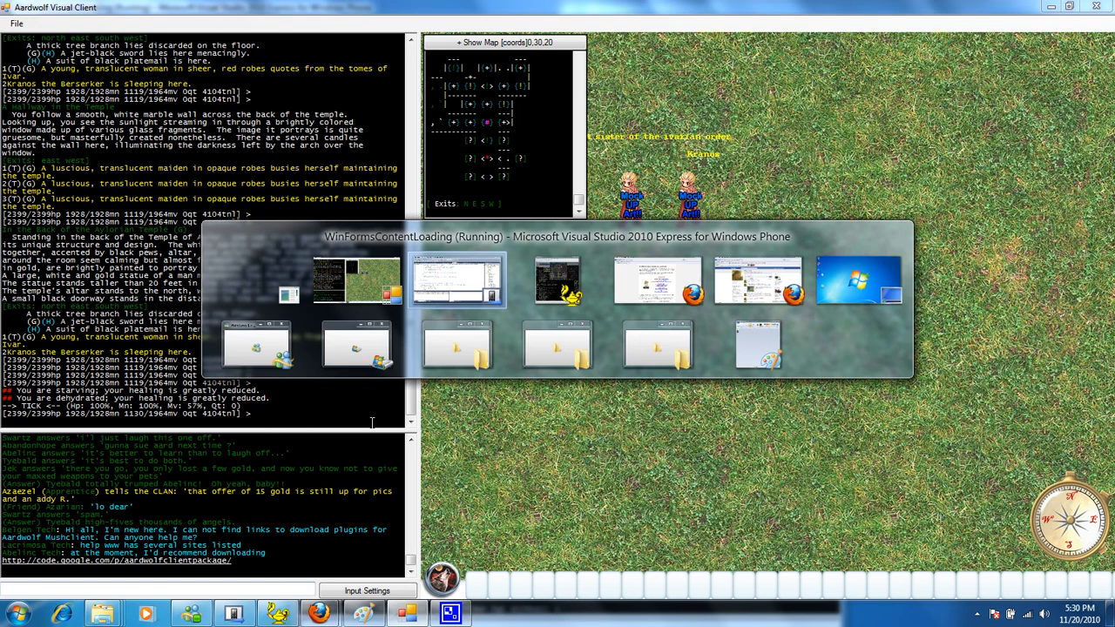